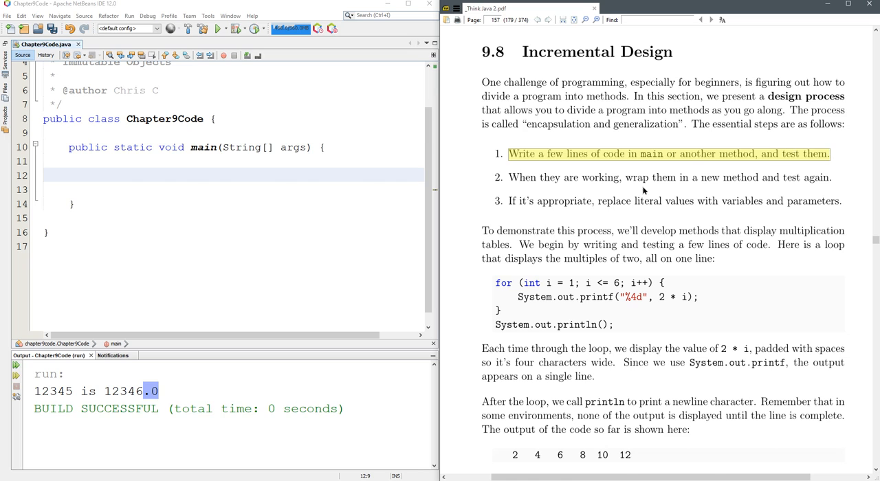
mouse_move(656, 166)
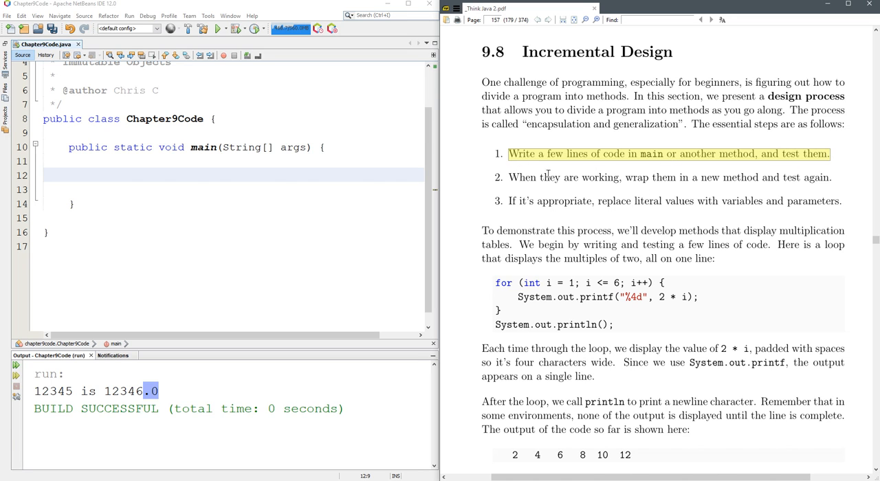
mouse_move(591, 193)
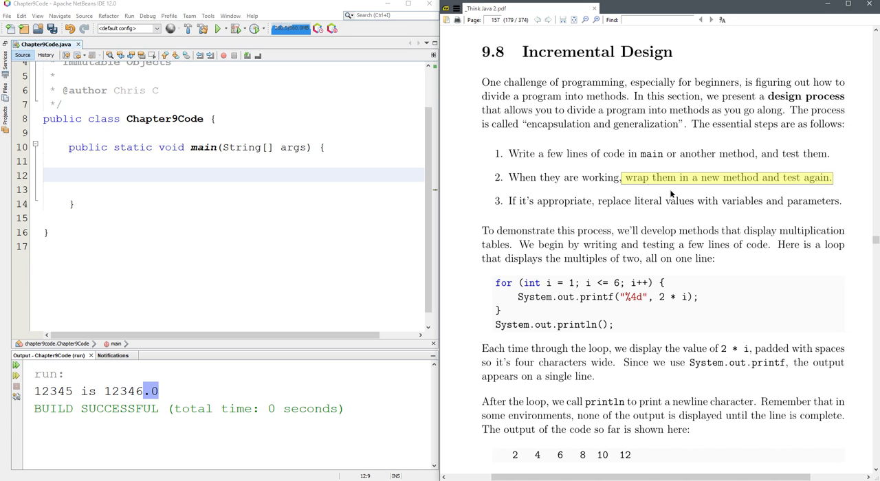
mouse_move(534, 207)
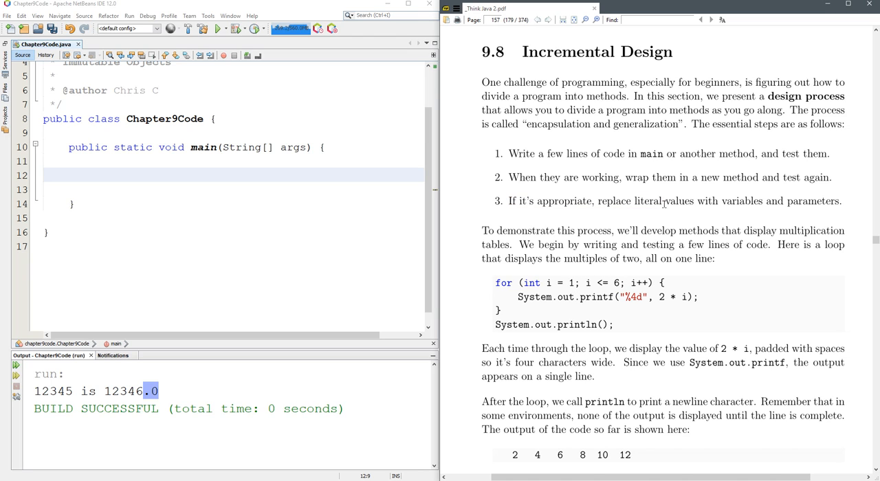
Step: Copy the book's multiples-of-two loop into main and start it at i = 0, printing 0 through 12
left_click_drag(665, 201, 731, 200)
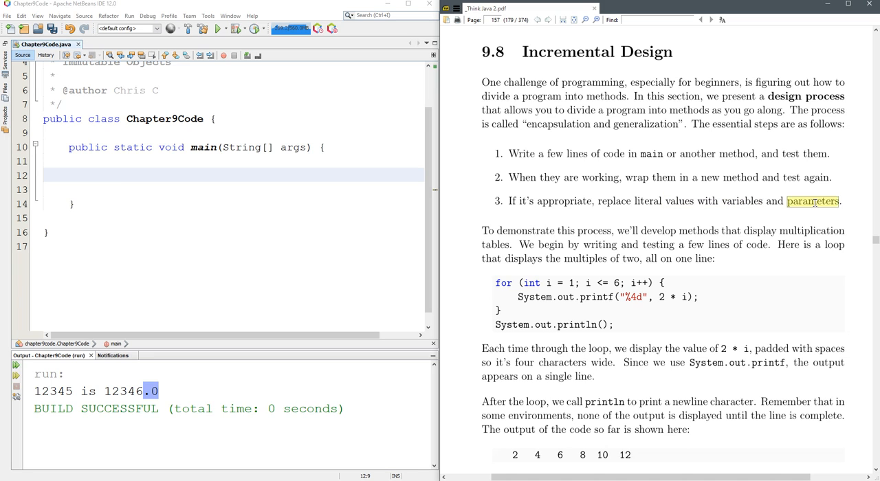
scroll("down", 3)
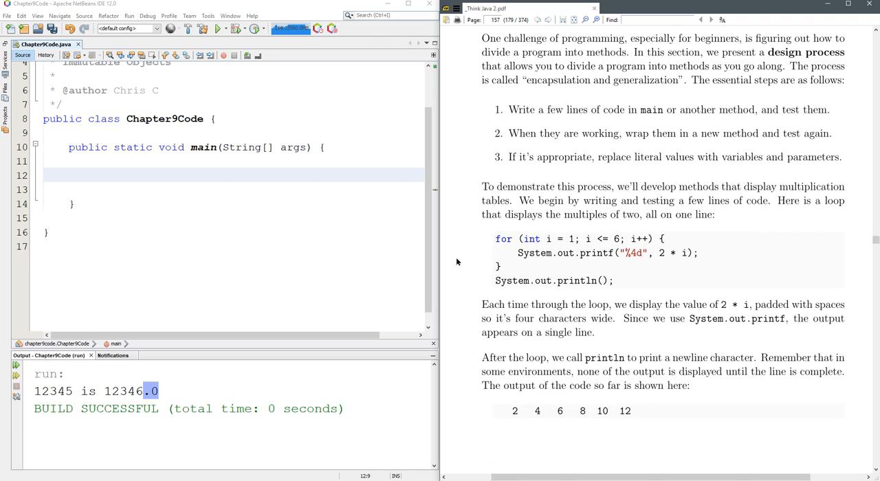
mouse_move(616, 284)
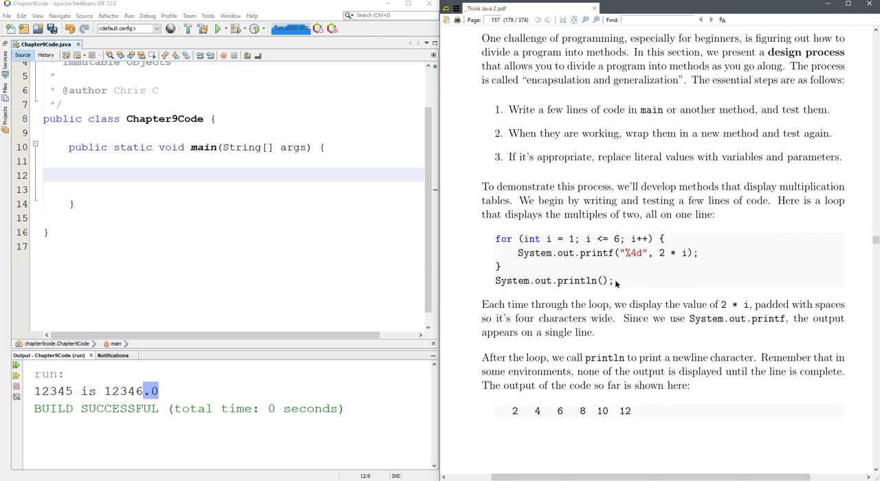
left_click_drag(495, 239, 613, 281)
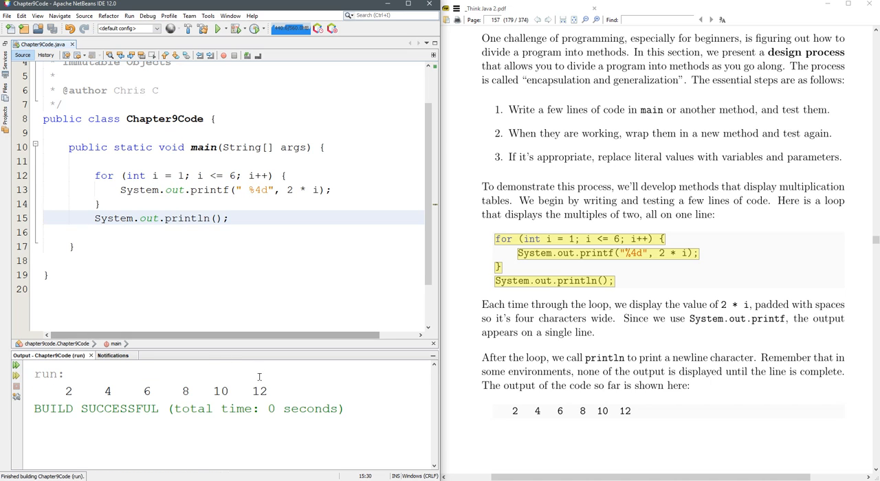
left_click(242, 190)
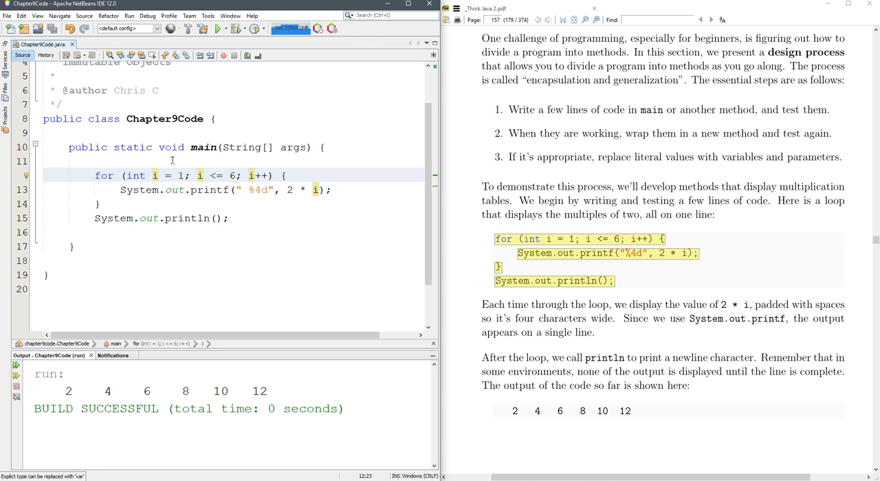
type("0")
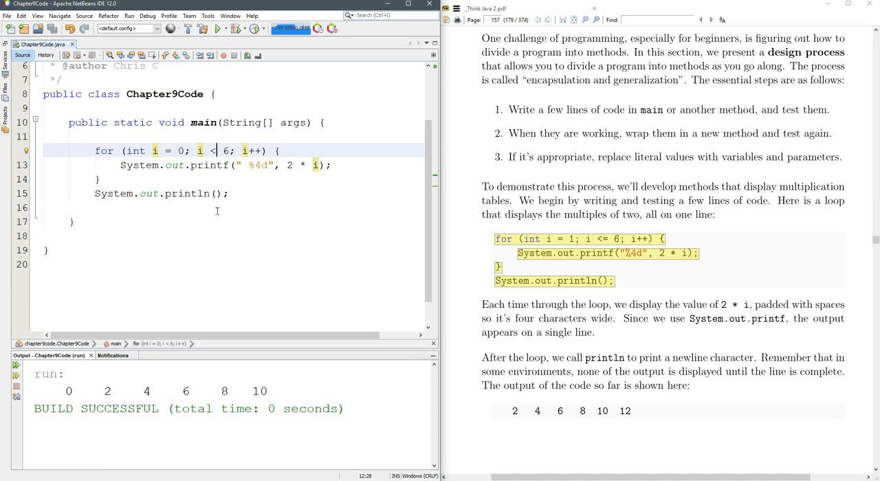
Step: Begin a 'public static void printRow(){' header below main, following the book's encapsulation step
scroll("down", 3)
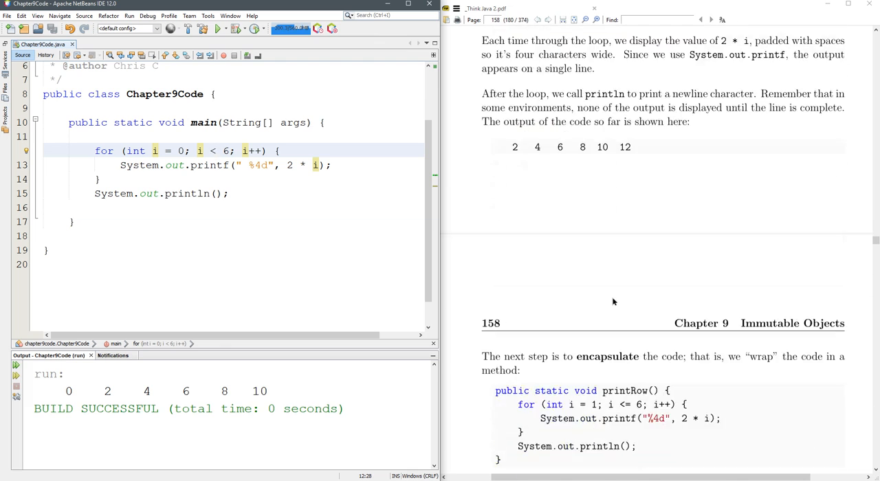
scroll("down", 3)
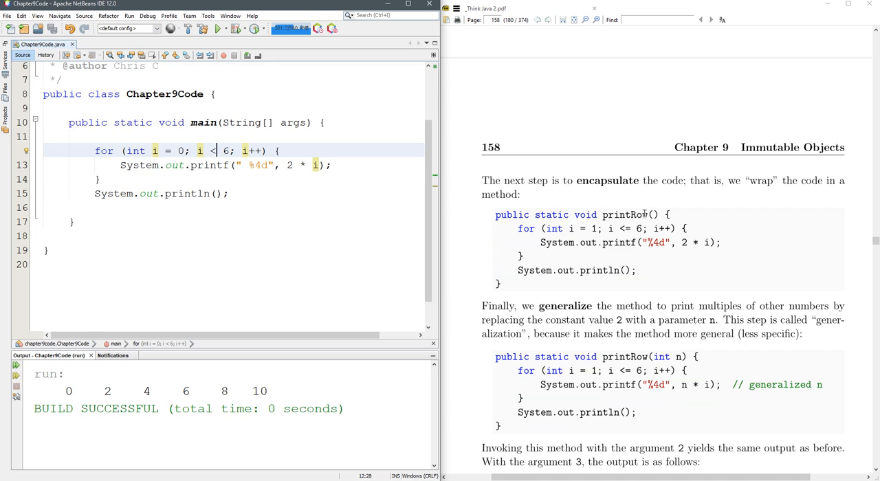
mouse_move(643, 215)
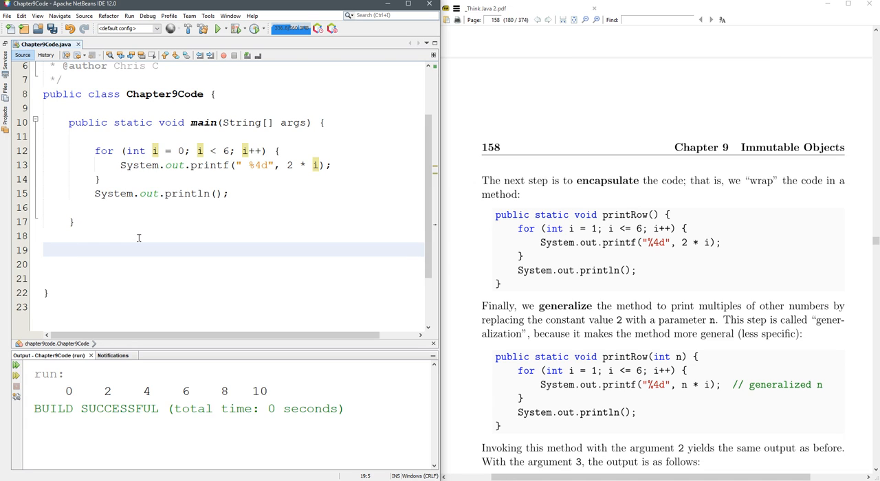
left_click(69, 251)
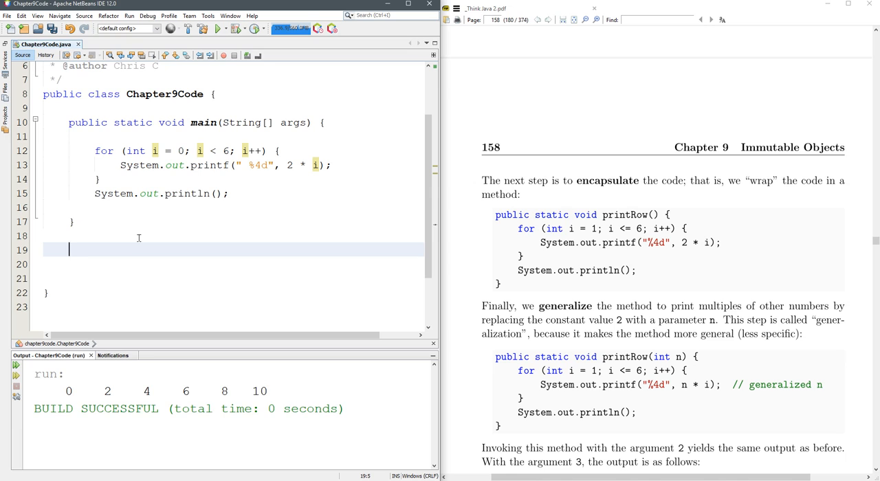
type("public")
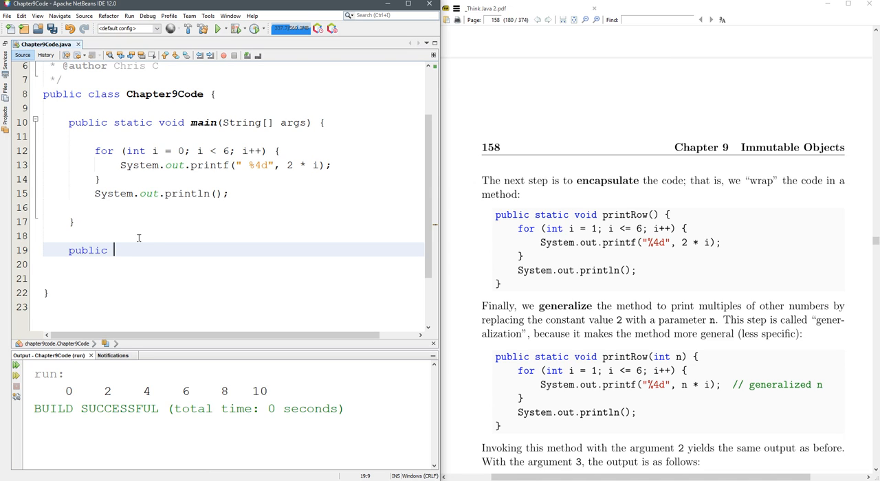
type("static")
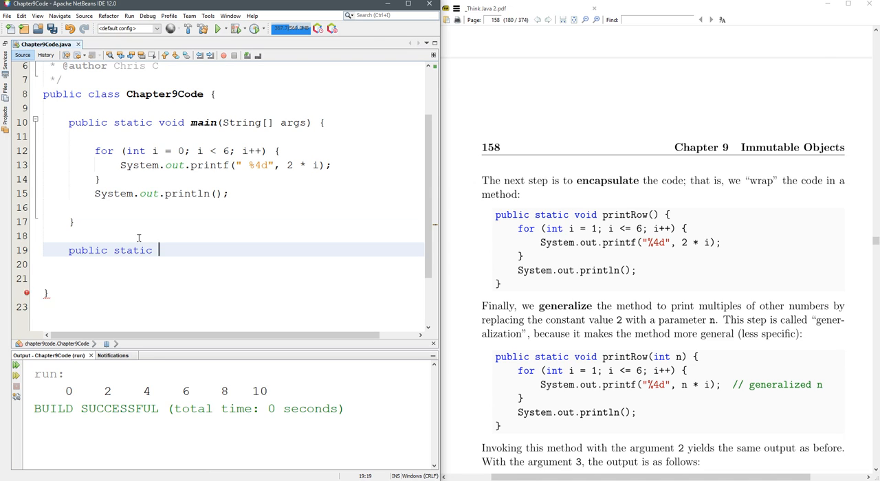
type("void")
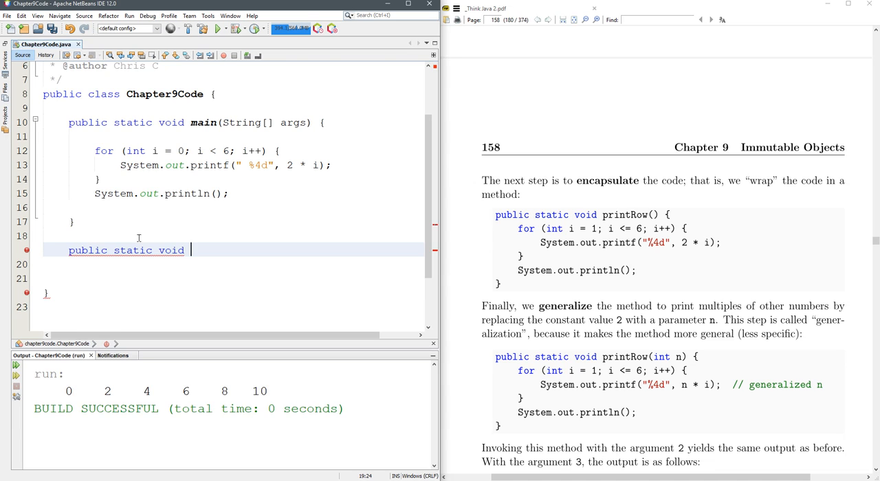
type("printRow")
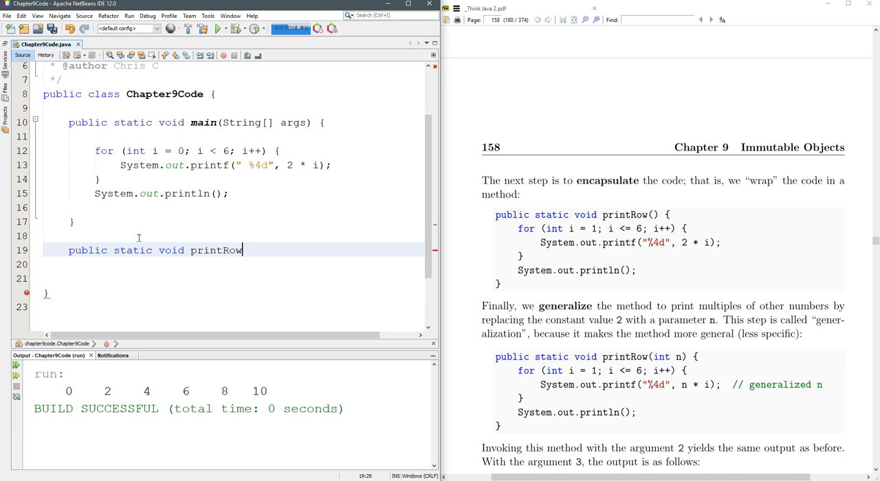
type("(){")
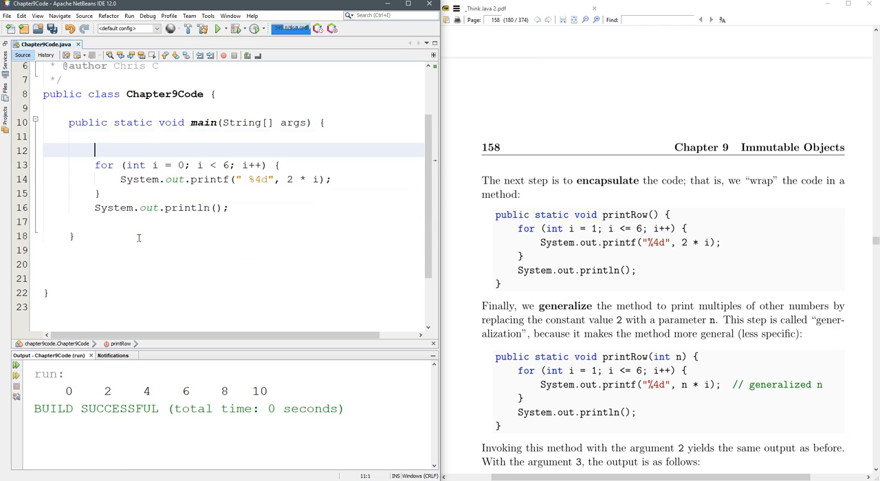
Step: Call printRow(); in main, generate the method via the hint and make it public static
type("pr")
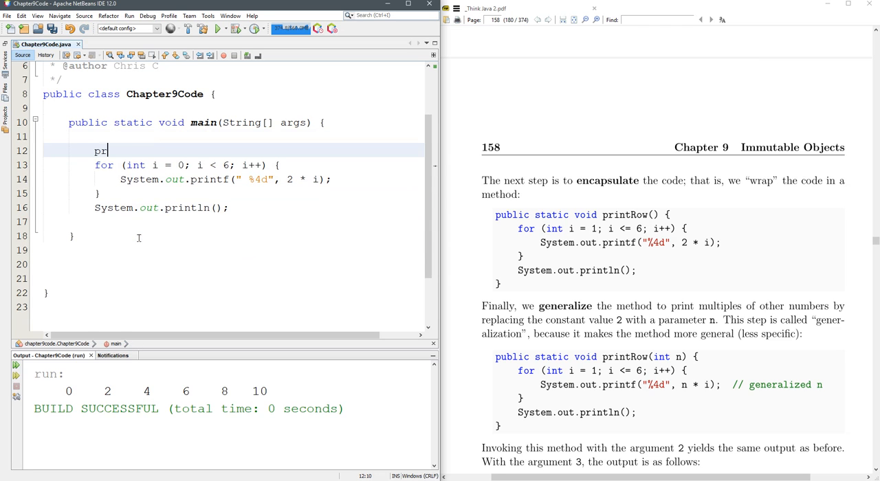
type("intRow();")
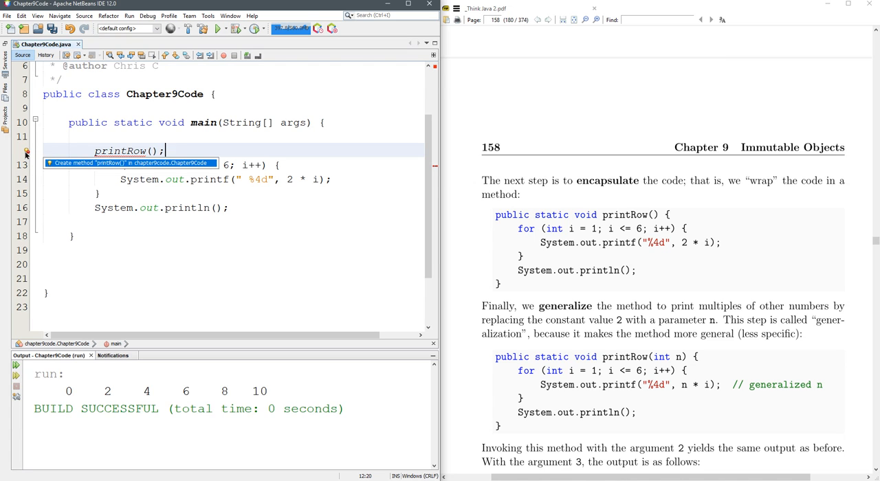
left_click(129, 162)
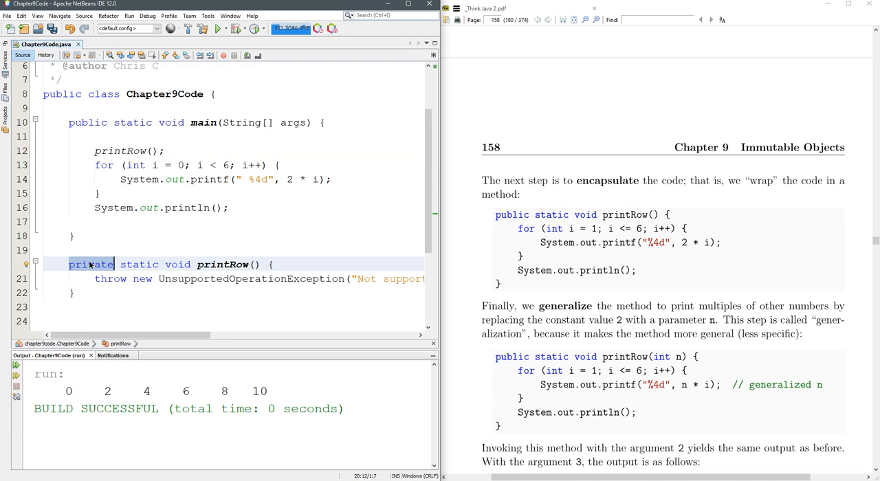
type("public")
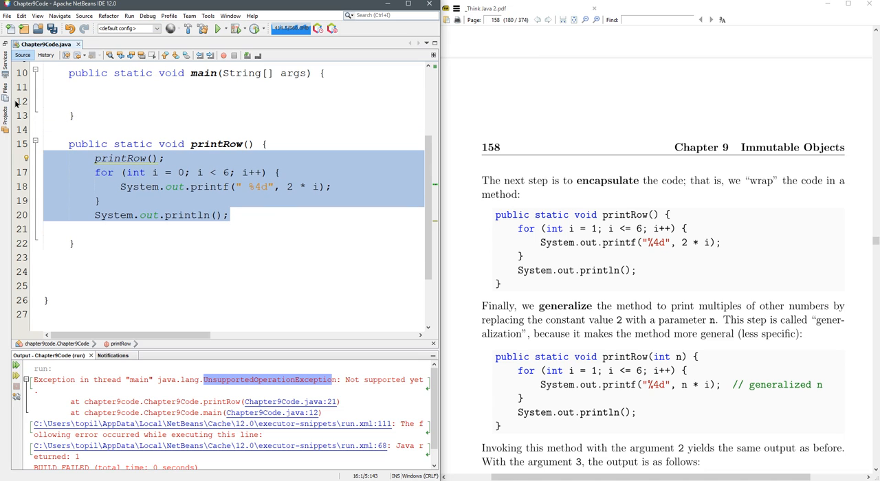
Step: Move the stray printRow() call into main and call it three times, printing three rows
left_click(215, 29)
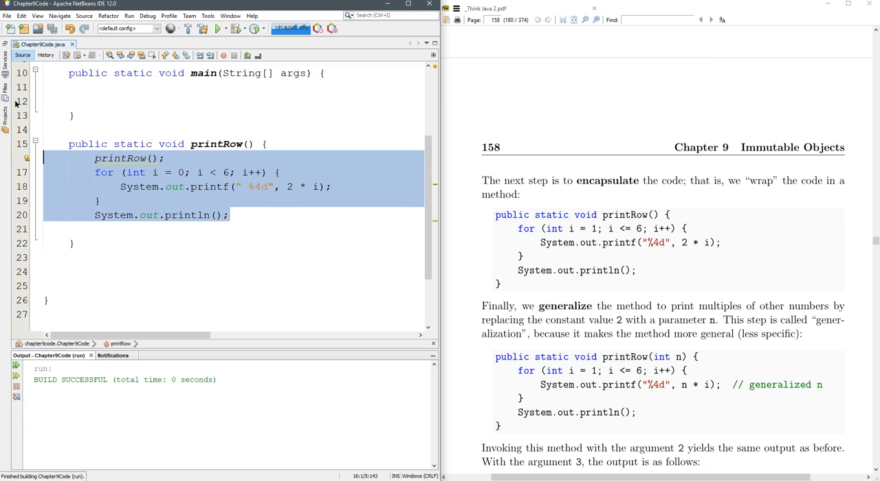
left_click(204, 156)
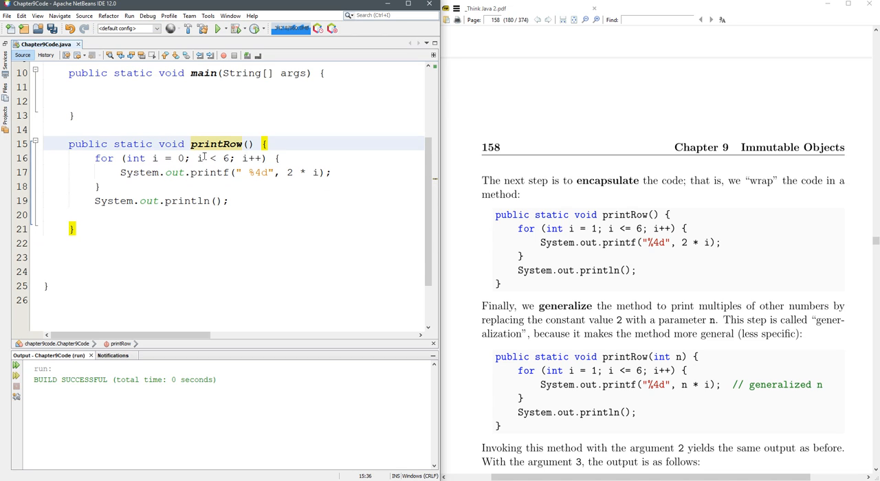
type("printRow();")
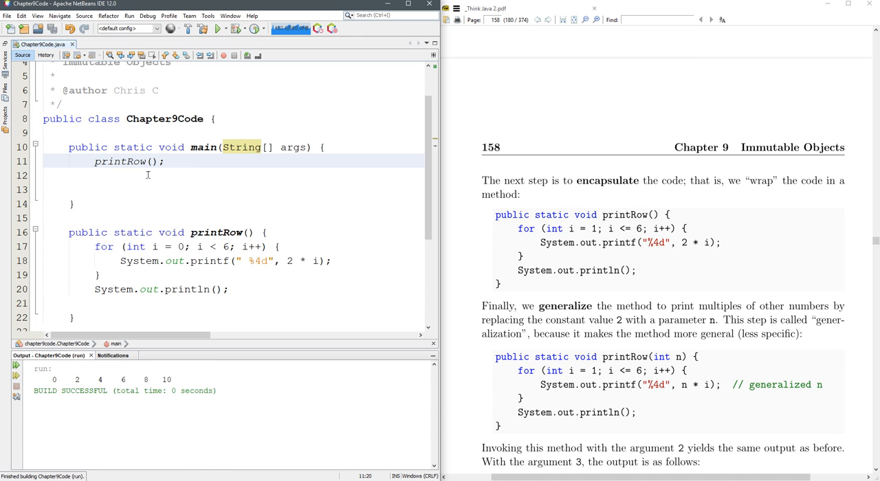
type("printRow();")
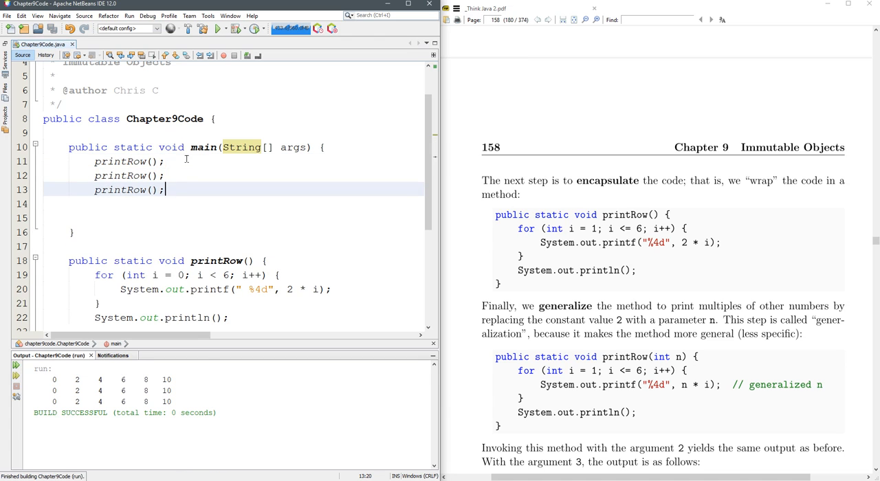
mouse_move(550, 345)
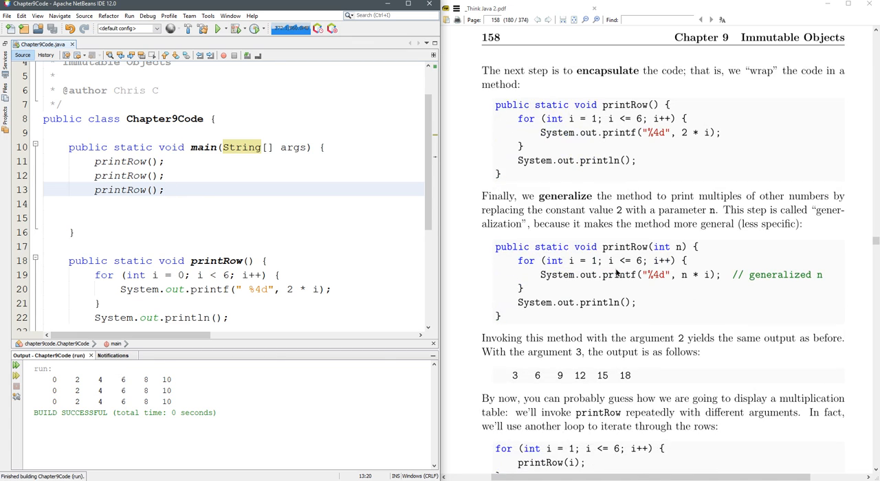
Step: Give printRow an 'int number' loop bound and call printRow(8) from main
left_click(164, 190)
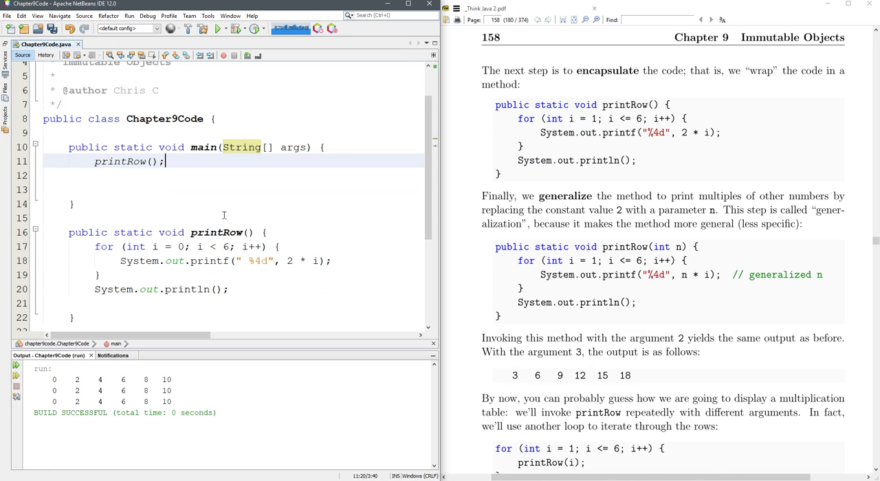
left_click(227, 247)
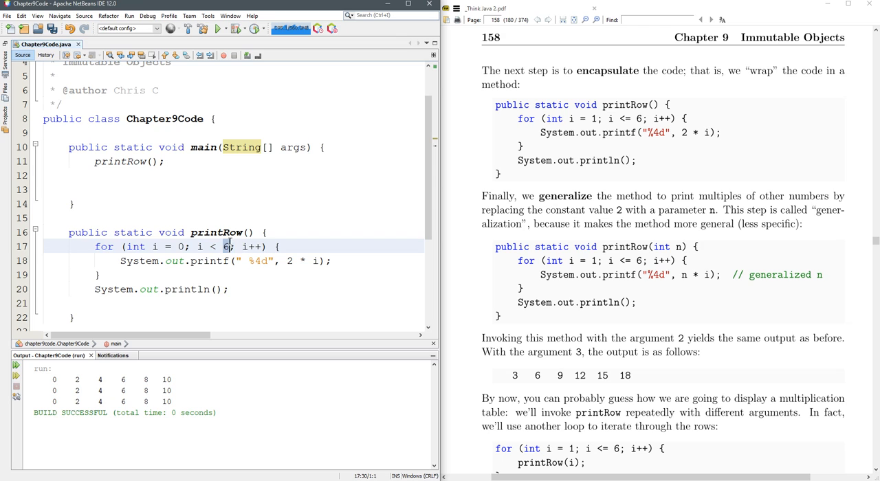
type("int")
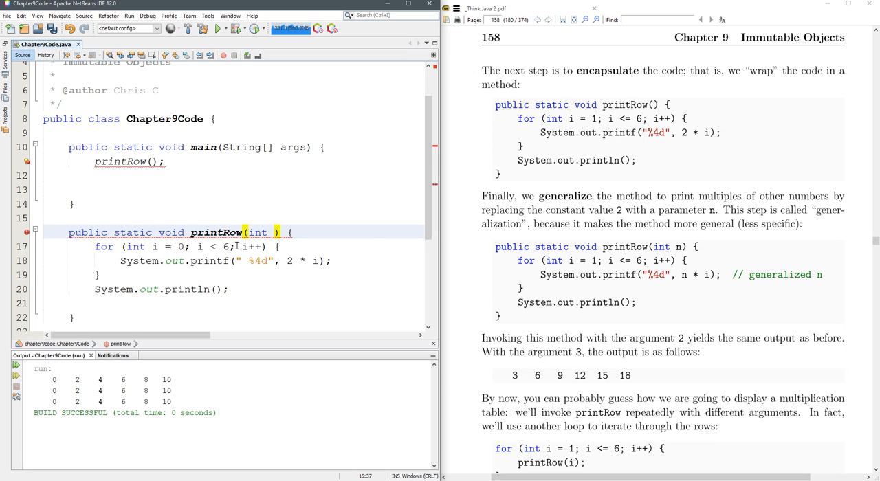
type("n")
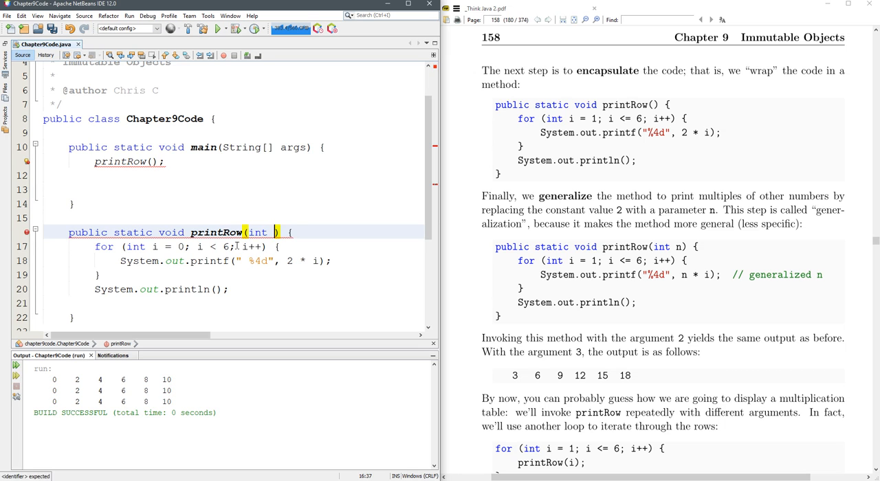
type("number")
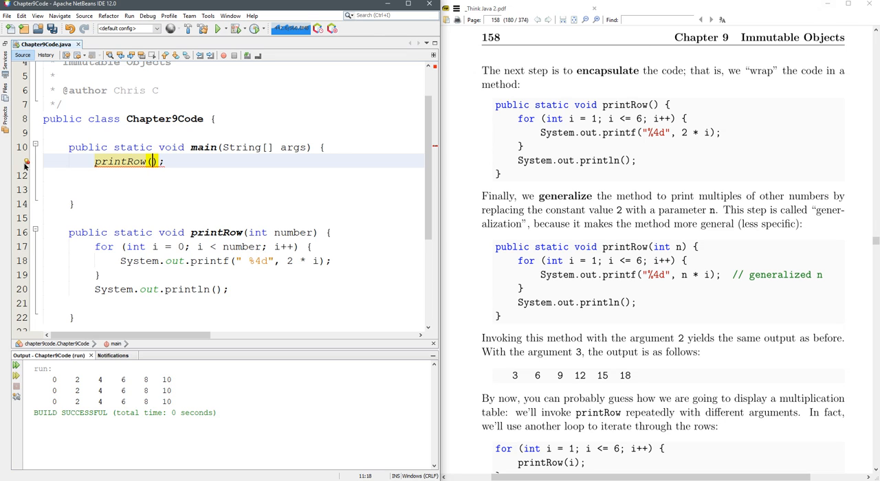
mouse_move(25, 162)
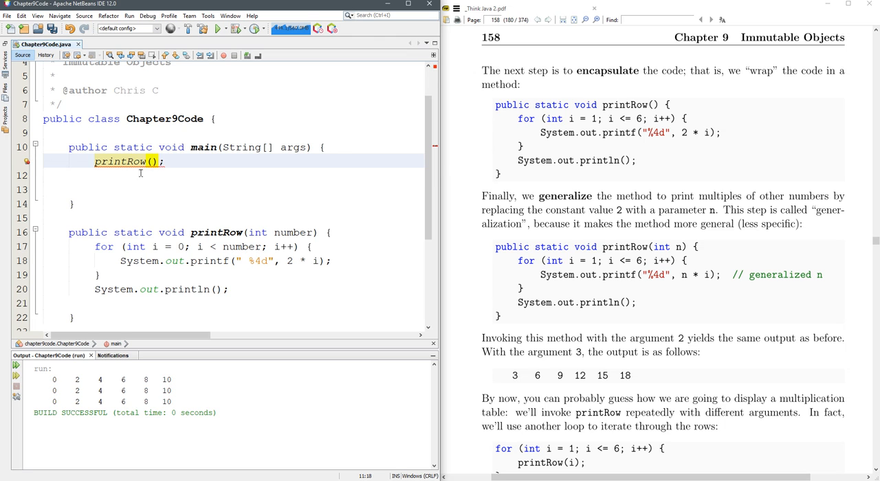
type("8")
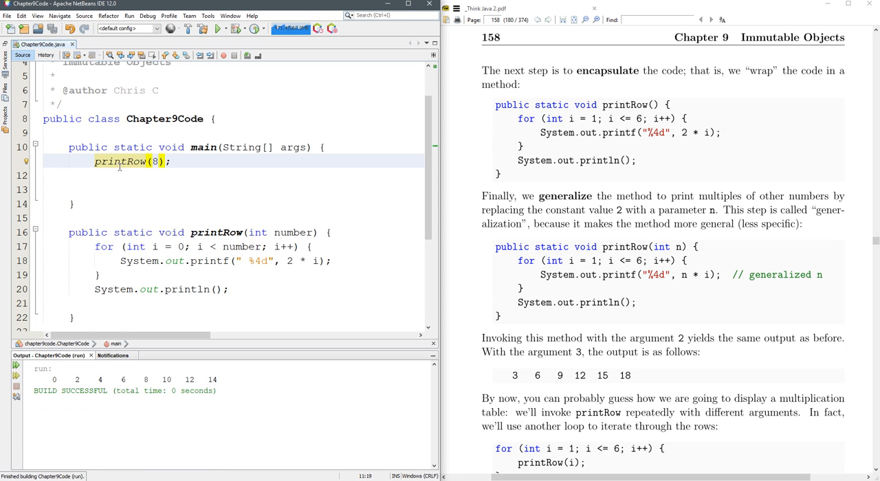
Step: Call printRow with 8, 12, 0 and 1 from main and run to see rows of different lengths
type("printRow(8);")
left_click(233, 175)
type("printRow(18);")
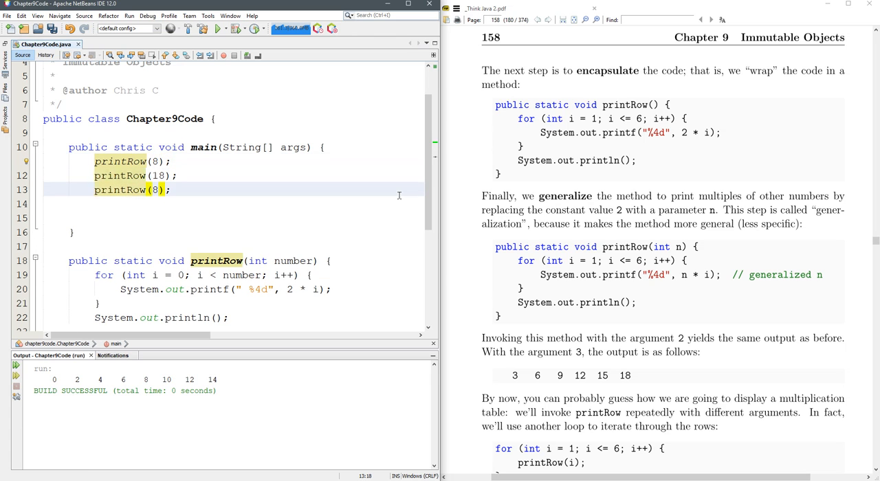
type("0")
left_click(232, 203)
type("printRow(1);")
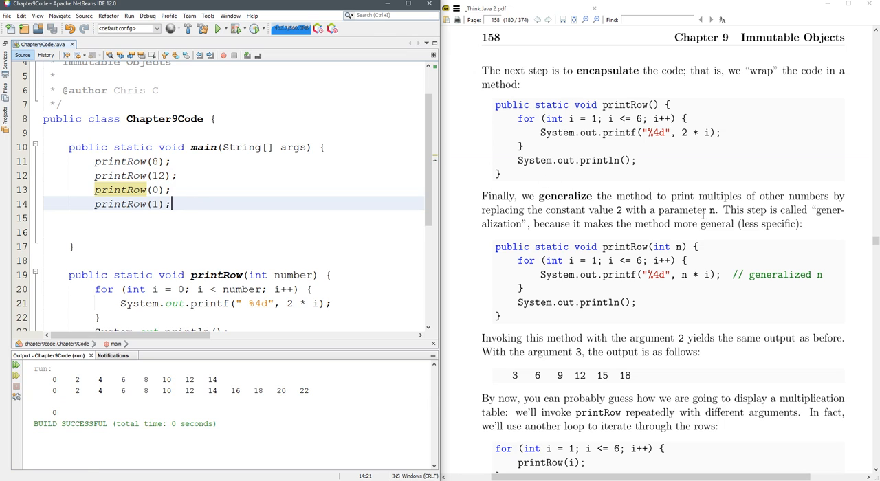
scroll("down", 3)
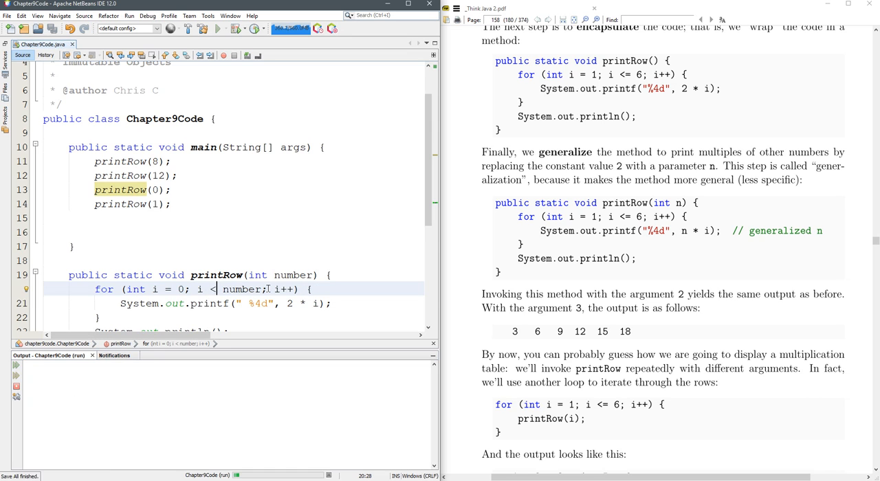
Step: Write a for loop over j from 1 to 5 in main calling printRow(j), printing a triangle
left_click(219, 28)
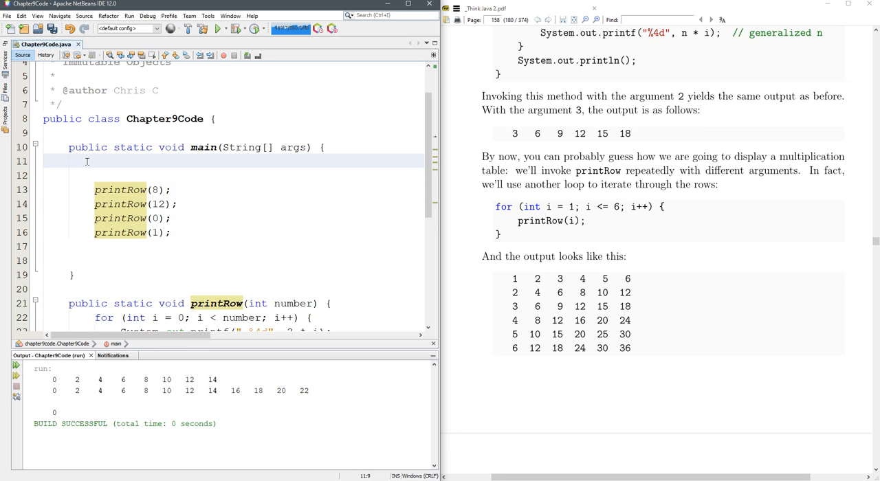
type("for (int")
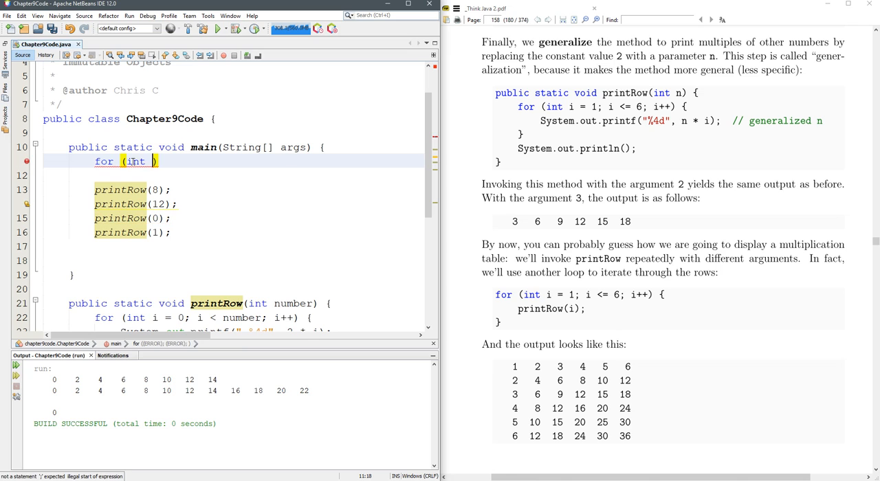
type("j=0 ;")
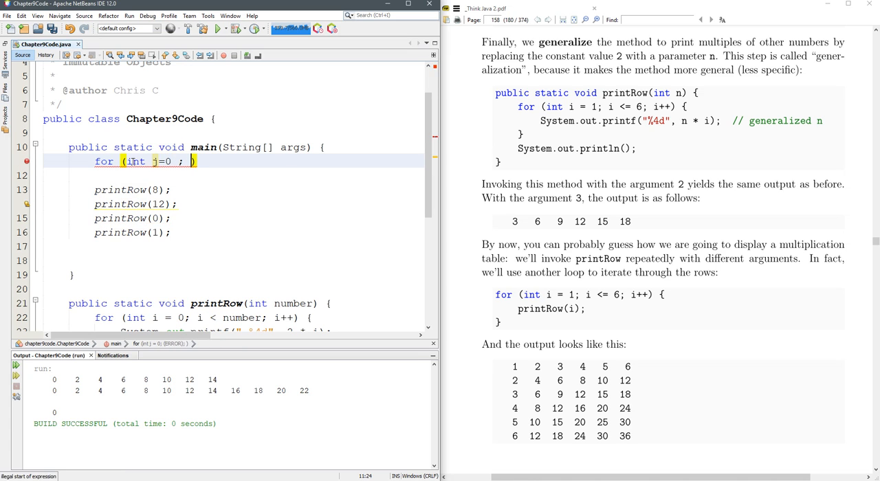
type("j<5 ; ++j")
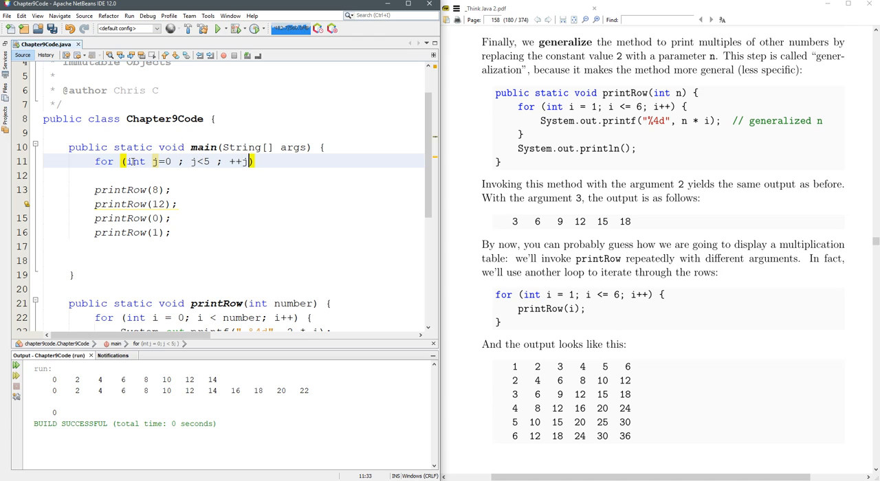
type("{")
left_click(234, 175)
type("printRow(j);")
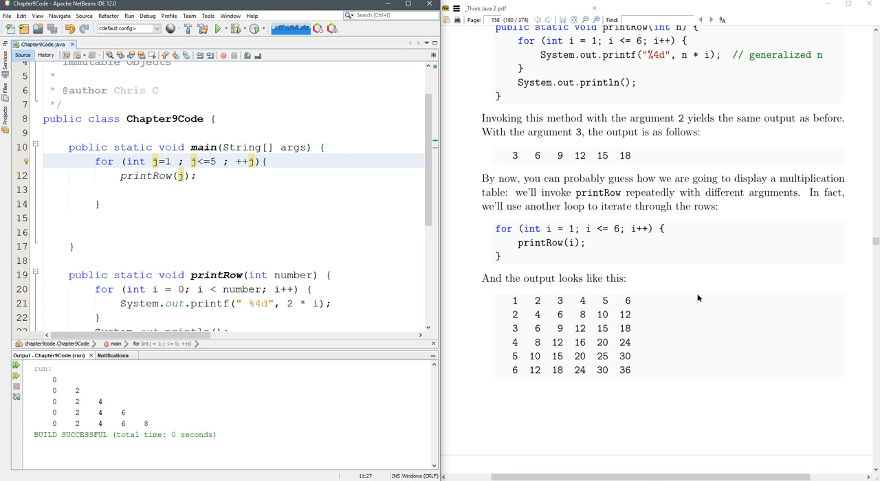
Step: Trim the stray blank lines around the j loop and rerun; triangle output unchanged
scroll("down", 3)
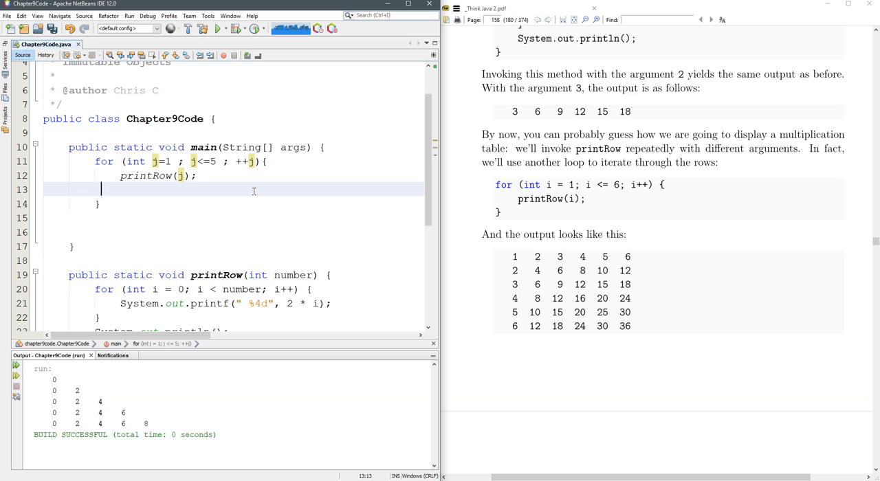
key("Backspace")
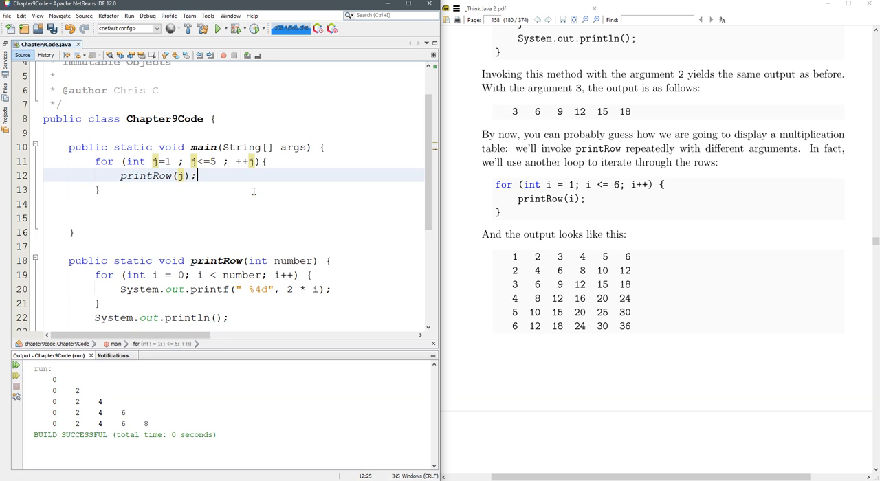
left_click_drag(53, 379, 58, 402)
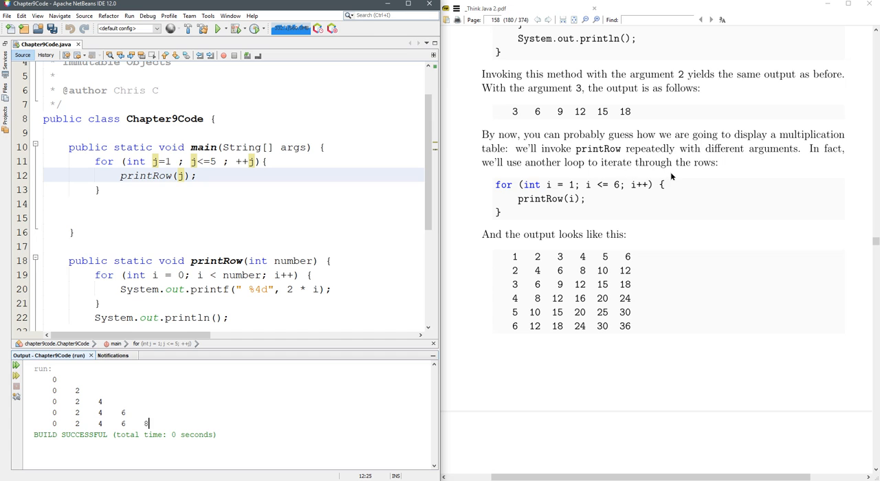
scroll("down", 3)
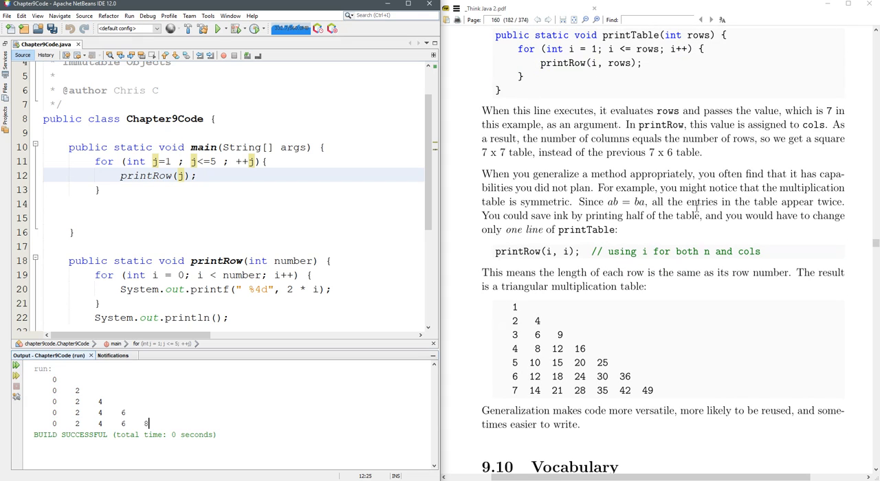
left_click_drag(514, 308, 646, 390)
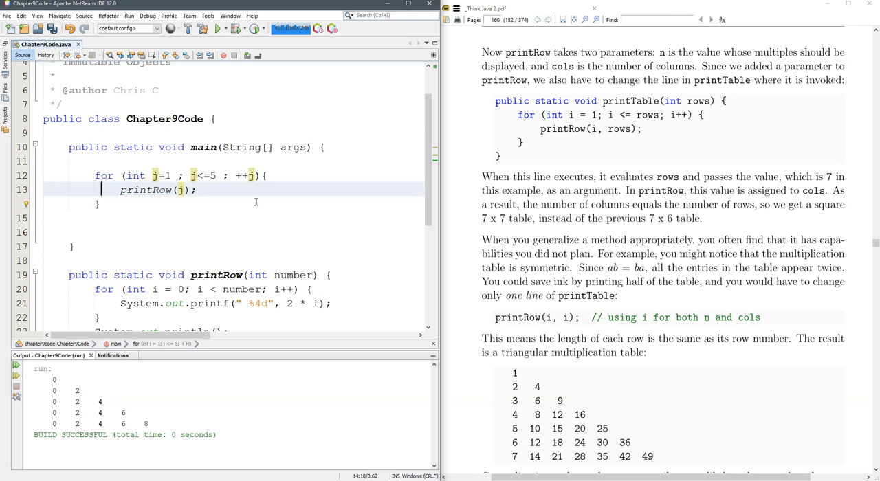
Step: Move the j loop into a new private static printTriangle method and call printTriangle() from main
type("printTriangle();")
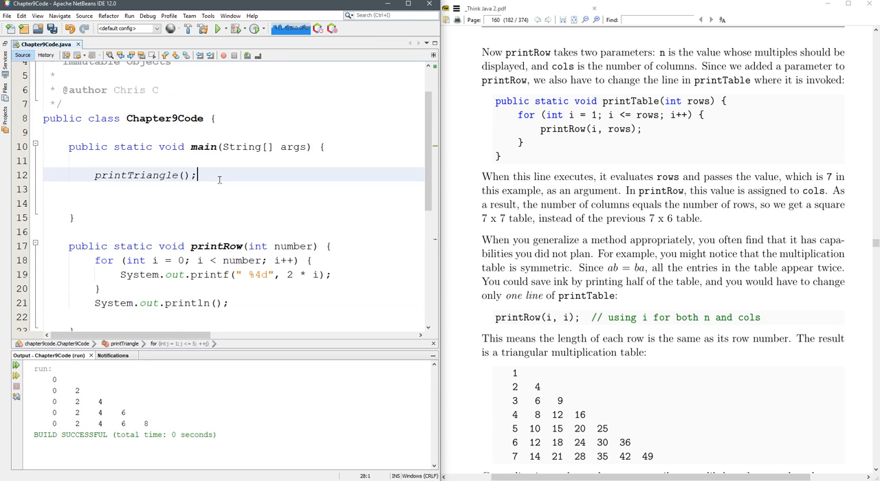
scroll("down", 3)
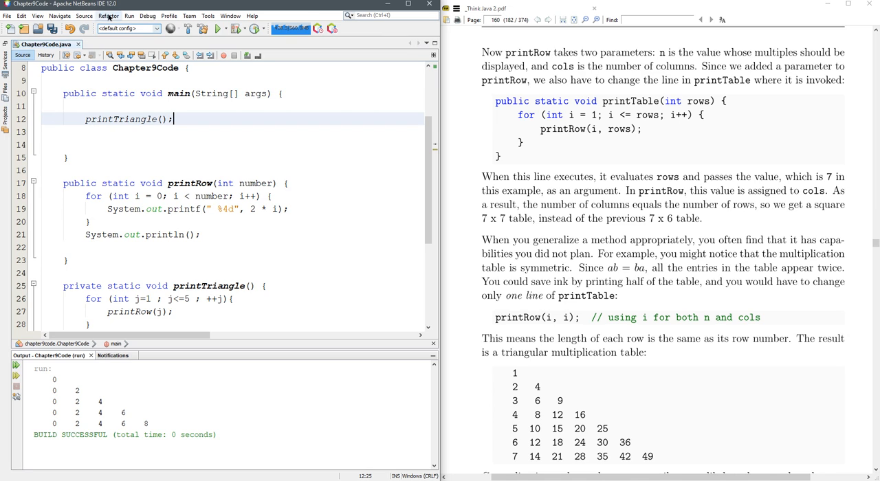
Step: Set a line breakpoint on the printTriangle() call and debug the project through to the triangle output
left_click(145, 17)
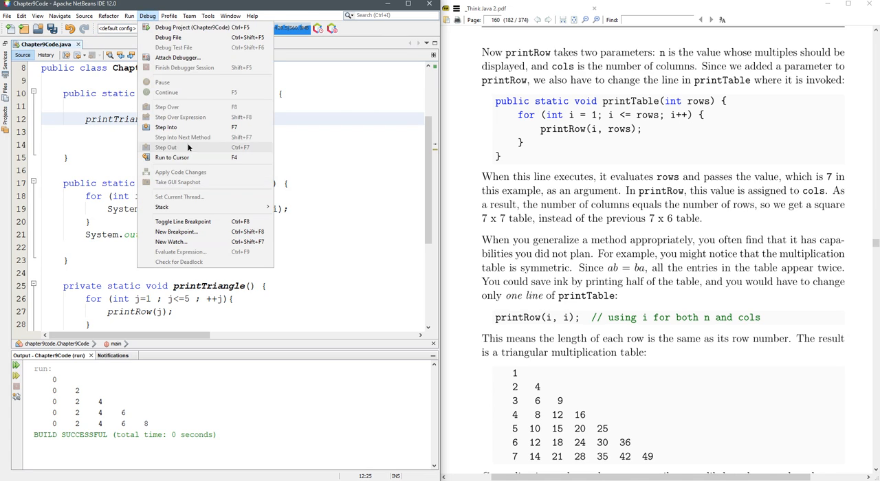
mouse_move(165, 127)
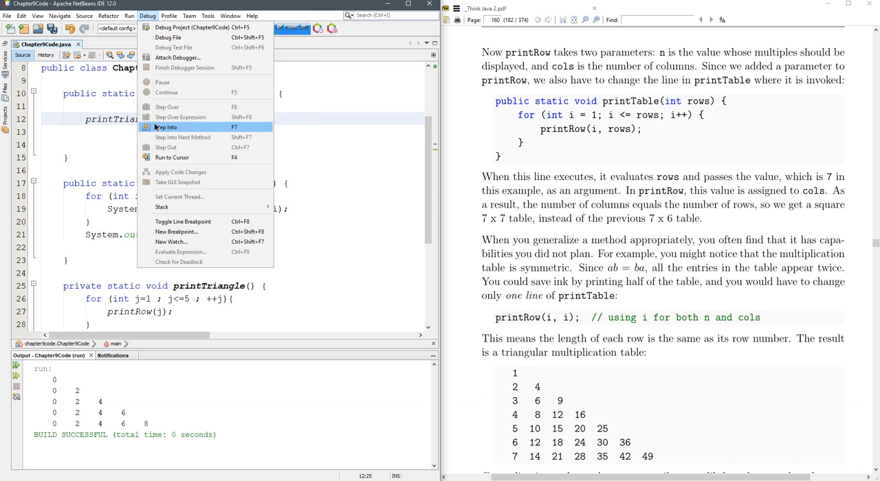
mouse_move(191, 27)
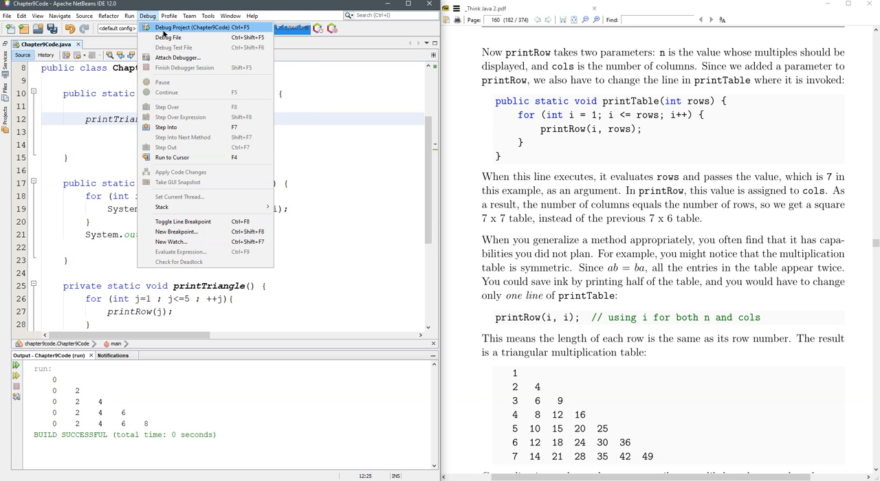
mouse_move(159, 198)
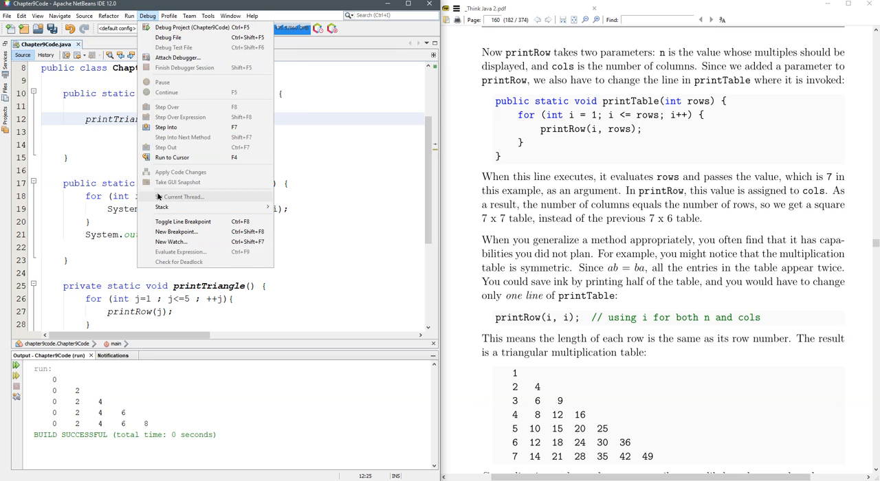
mouse_move(182, 222)
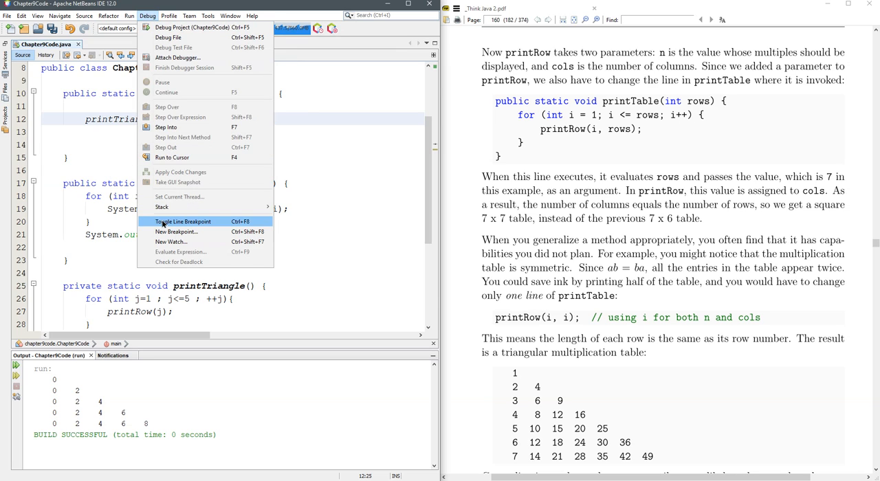
left_click(181, 220)
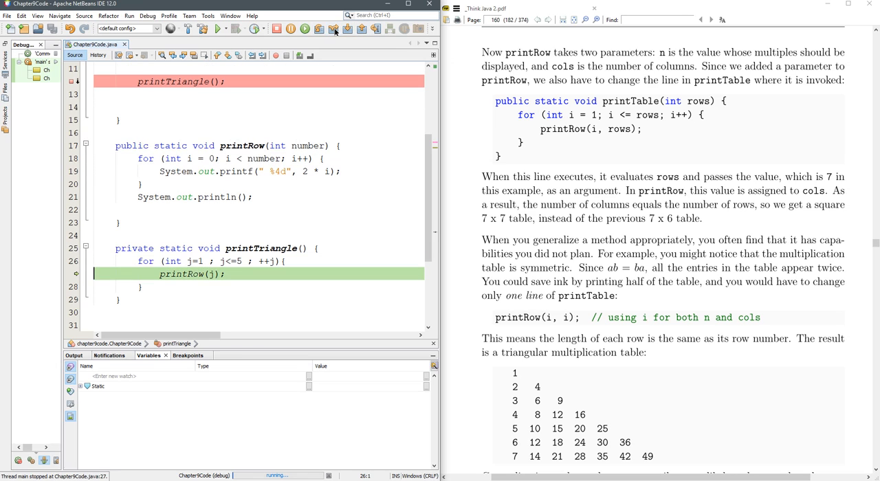
left_click(336, 28)
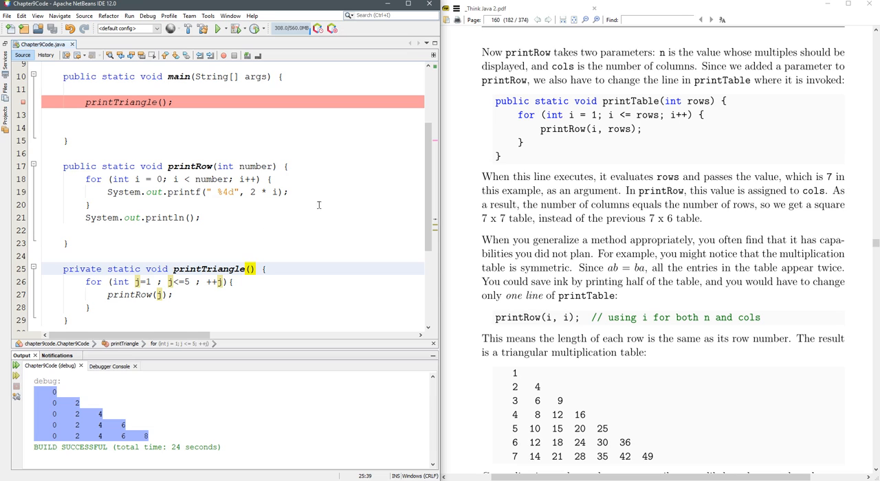
Step: Give printTriangle an int size parameter as its loop bound, call printTriangle(5), and rerun
type("int size")
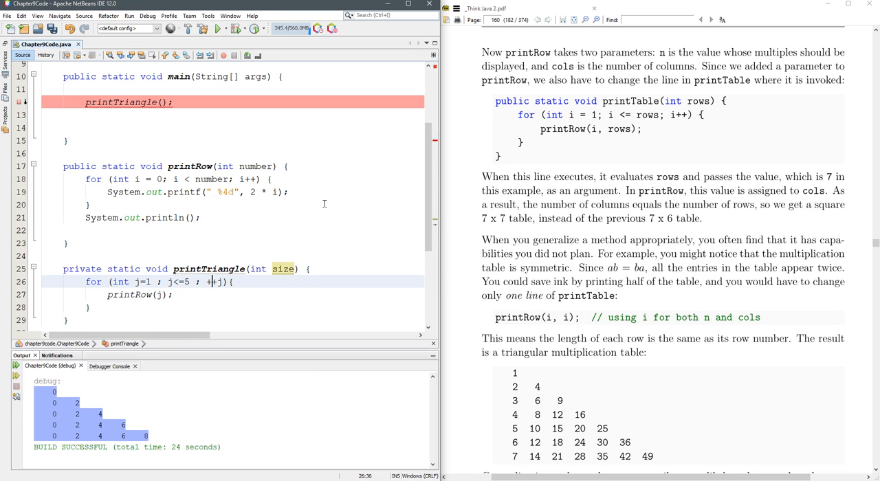
type("size")
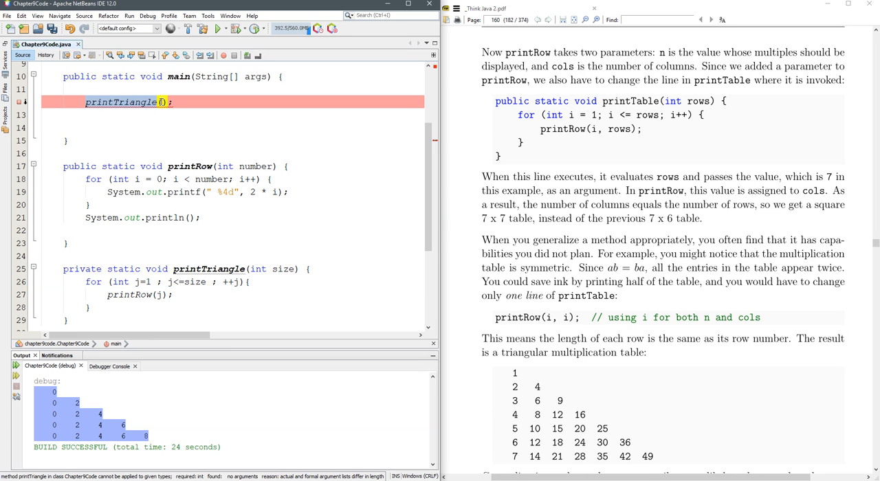
type("5")
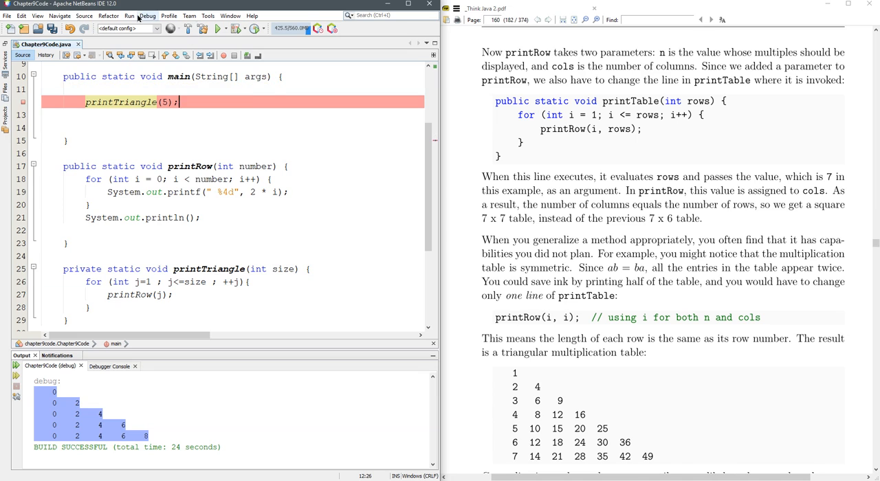
left_click(147, 16)
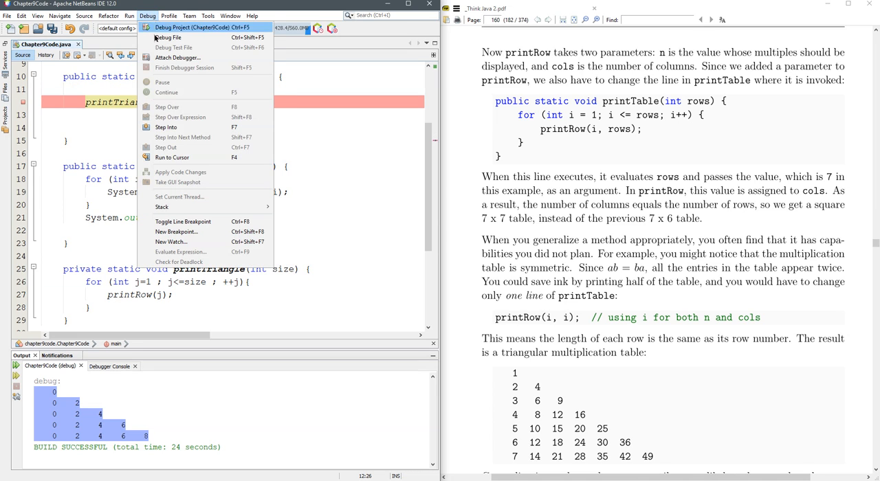
mouse_move(183, 221)
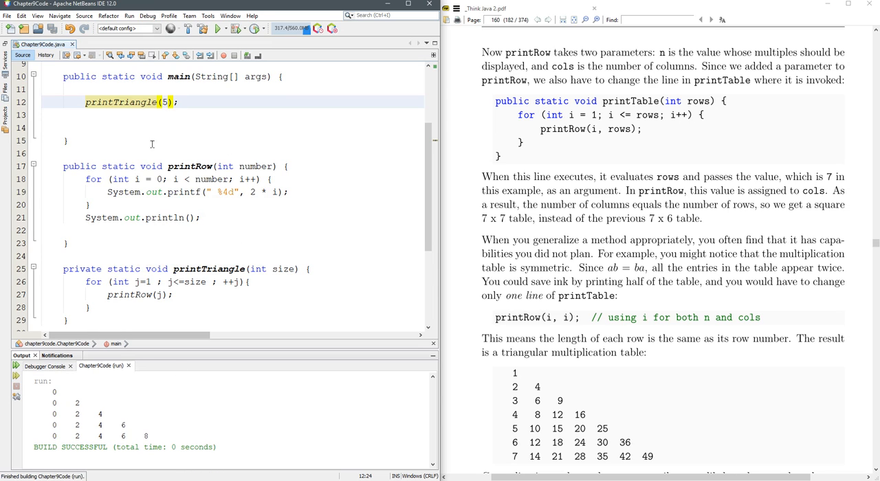
Step: Rerun printTriangle with sizes 7, 1 and 100, then select the printRow and printTriangle methods
type("7")
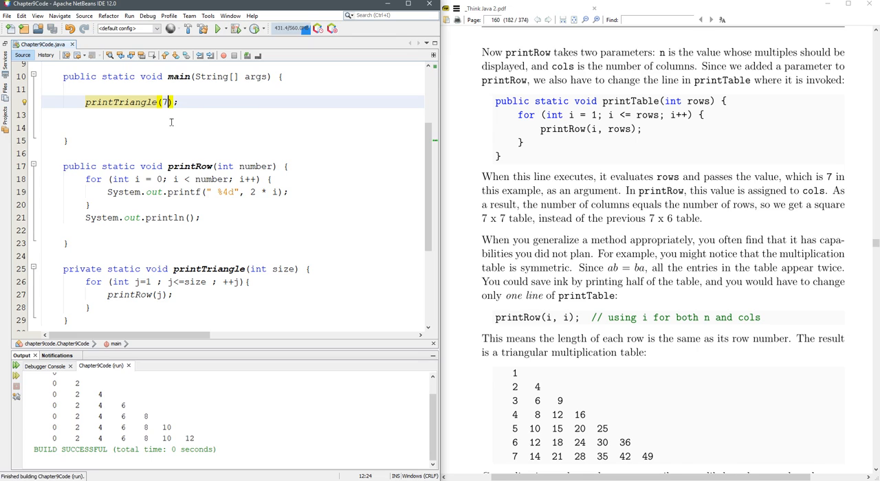
type("1")
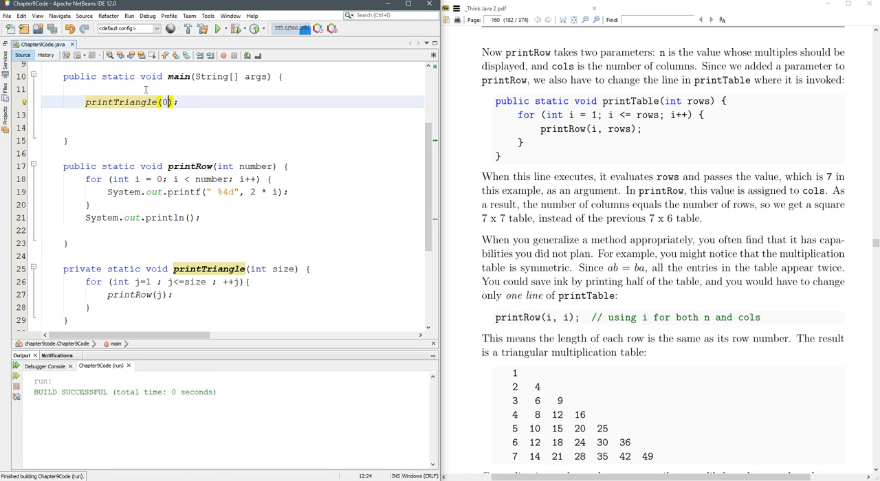
type("100")
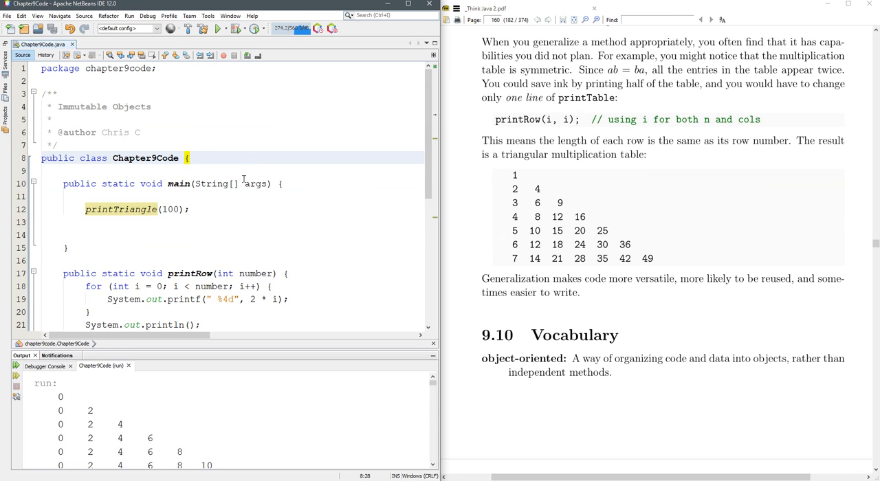
scroll("down", 3)
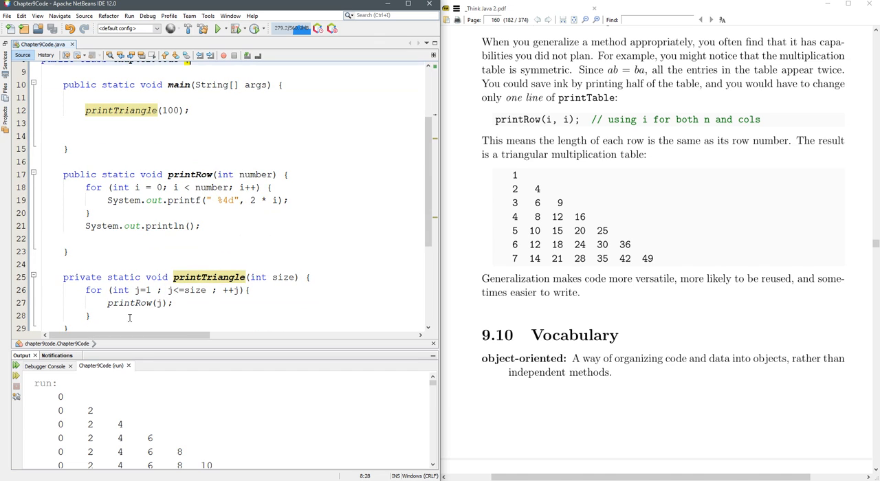
left_click_drag(44, 187, 90, 316)
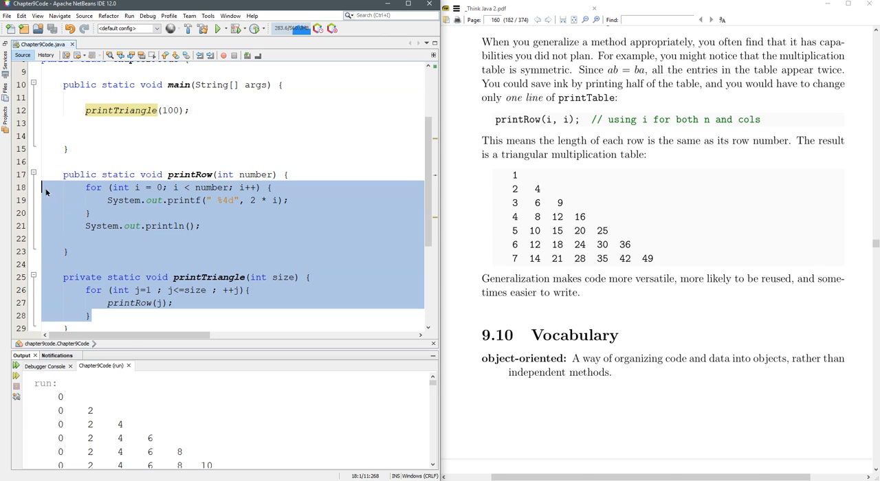